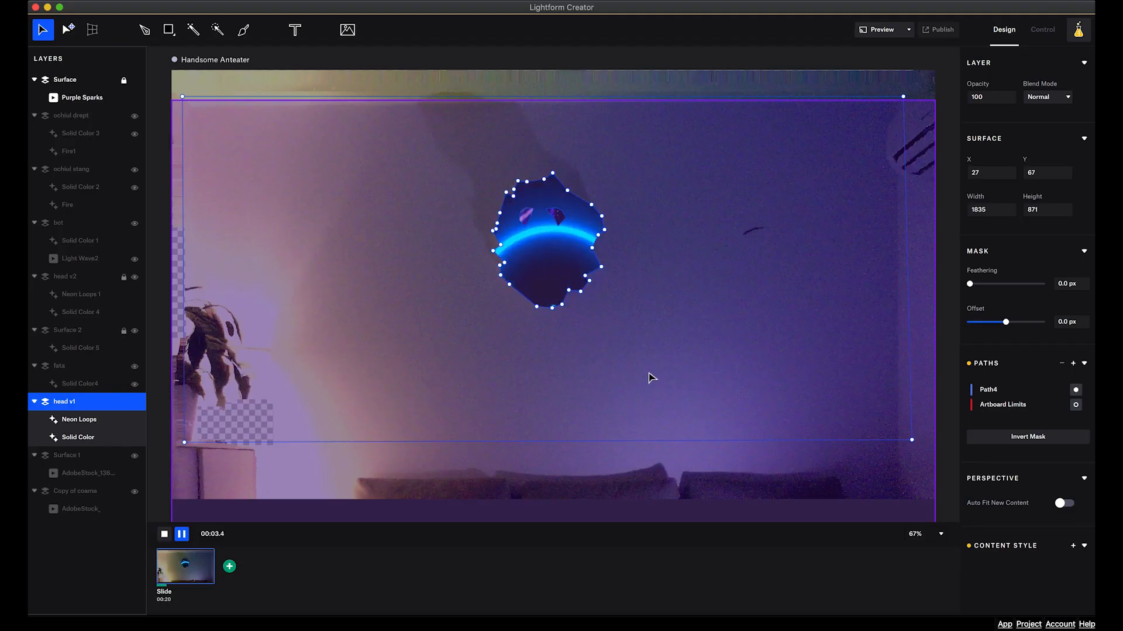
mouse_move(647, 374)
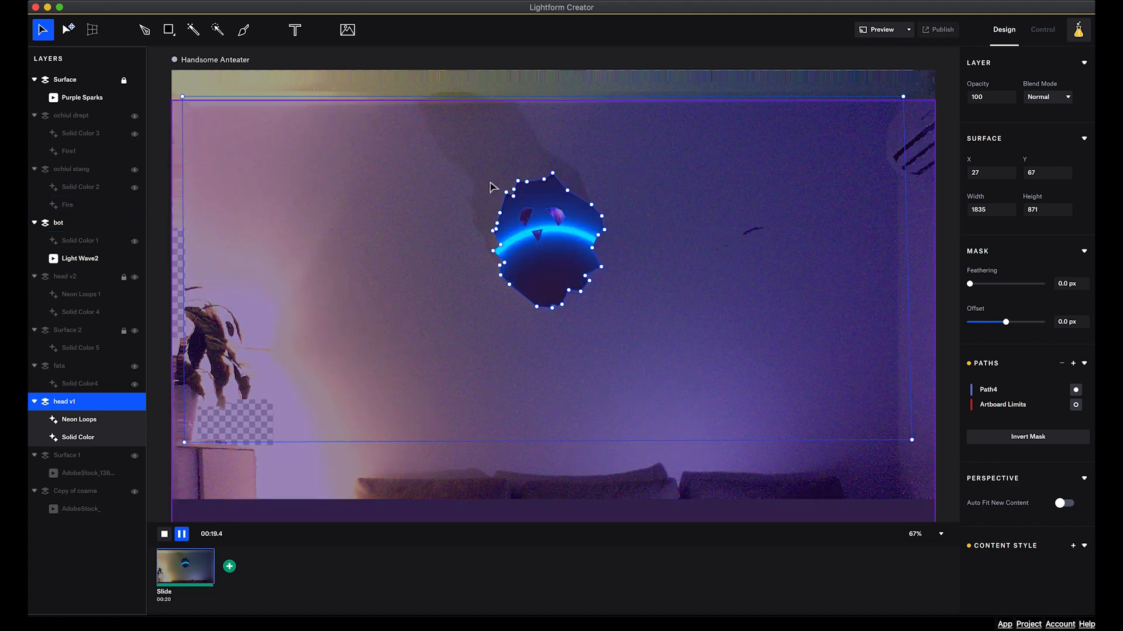
- Hide the Surface layer carrying the Purple Sparks video
click(141, 79)
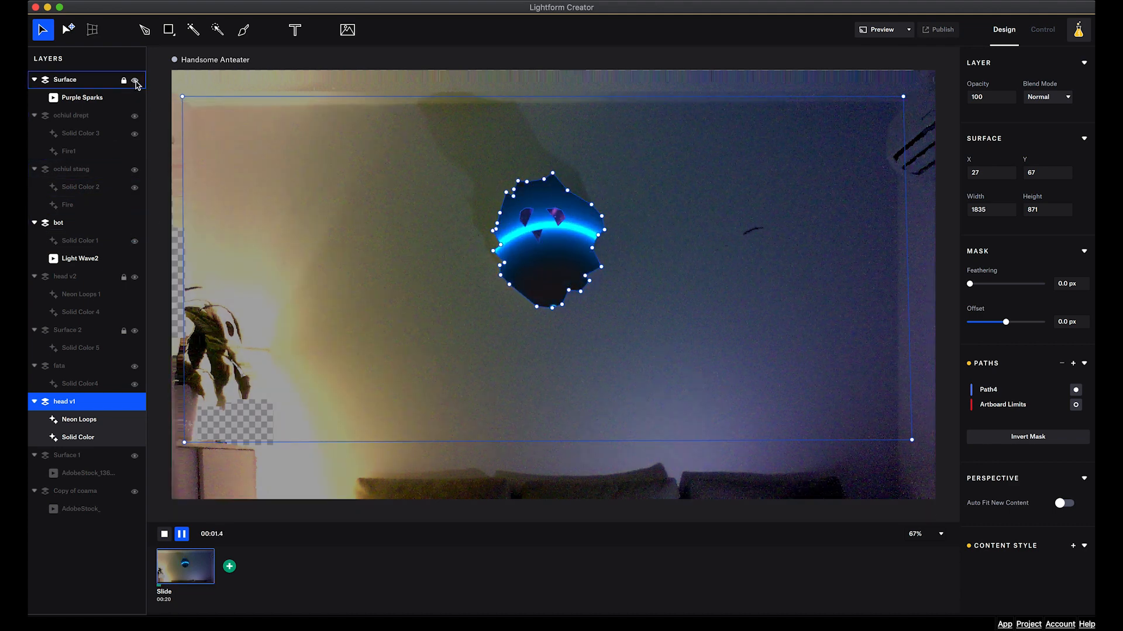
- Show the ochiul drept and ochiul stang eye layers and open head v1's Neon Loops settings
click(134, 80)
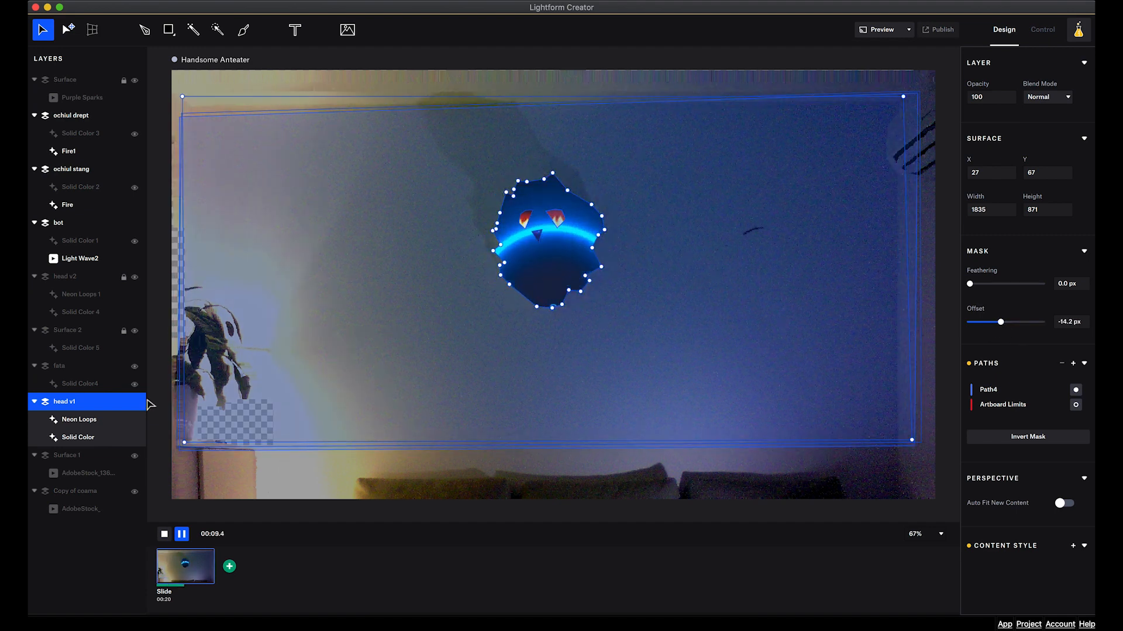
click(80, 418)
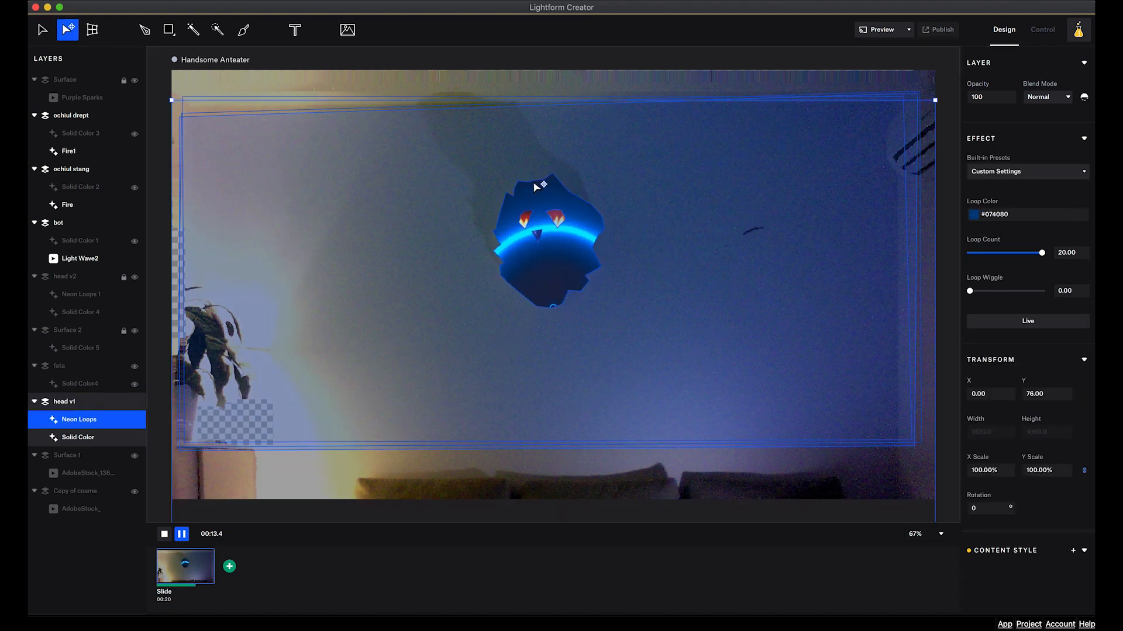
mouse_move(546, 224)
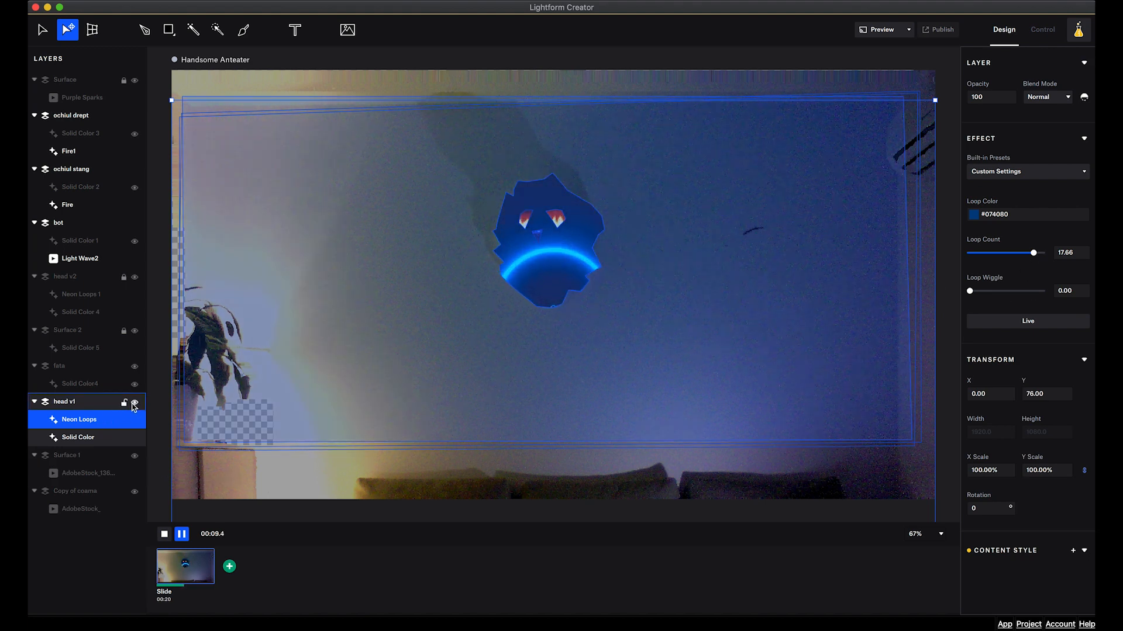
- Hide the head v1 layer after its loop count is lowered to 17.66
click(134, 403)
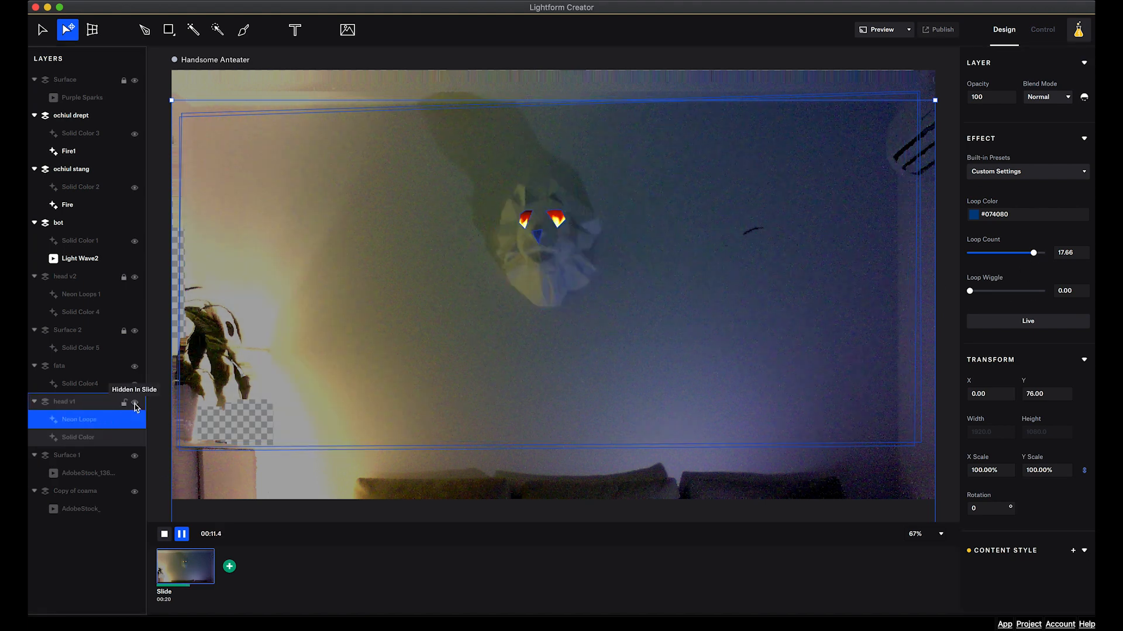
- Show head v2, select its Neon Loops 1 settings, and hide the bot wave layer
click(134, 276)
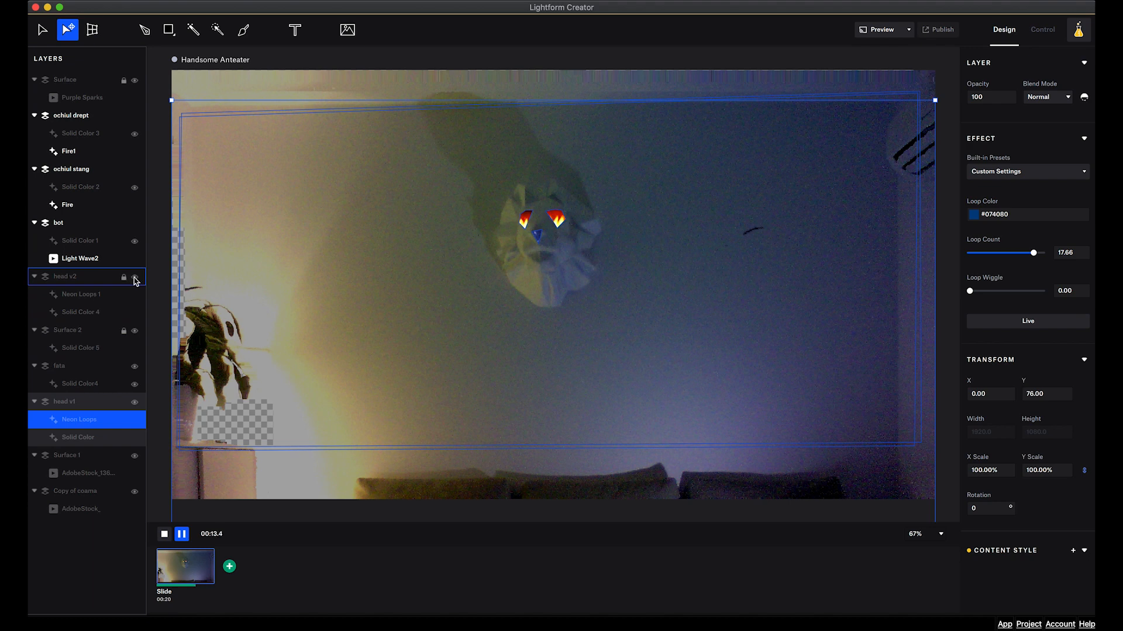
click(134, 280)
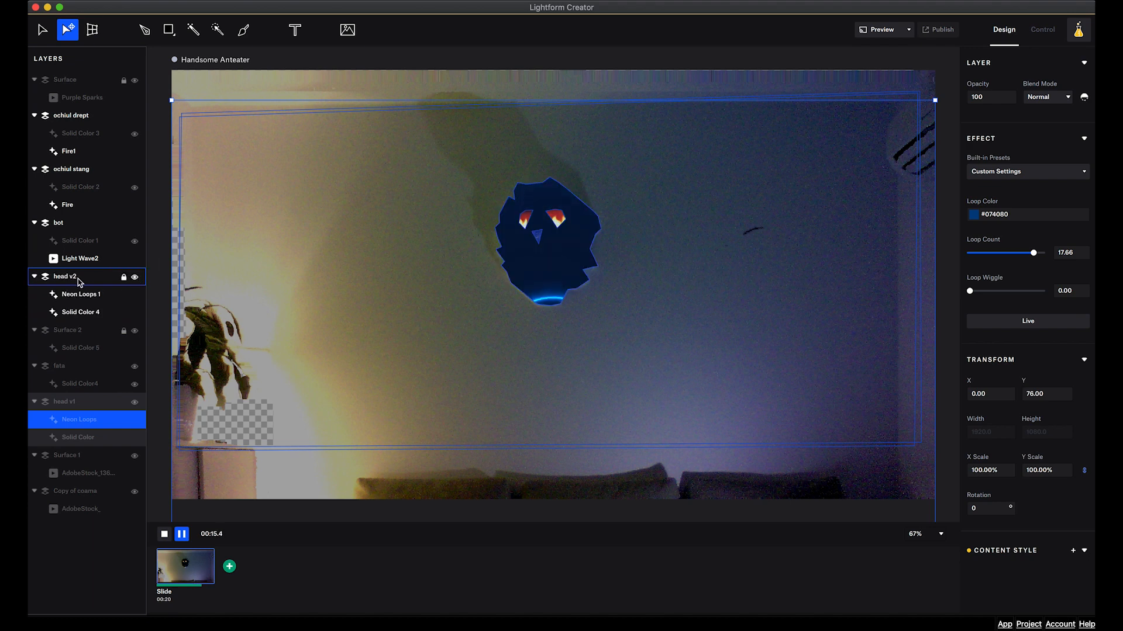
click(79, 293)
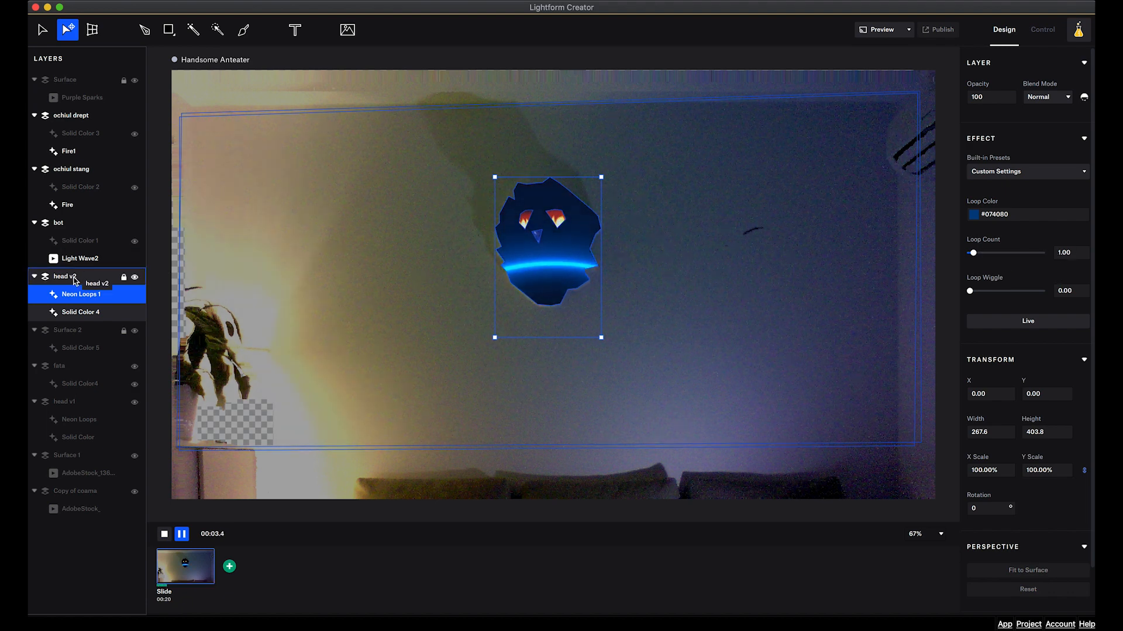
click(58, 223)
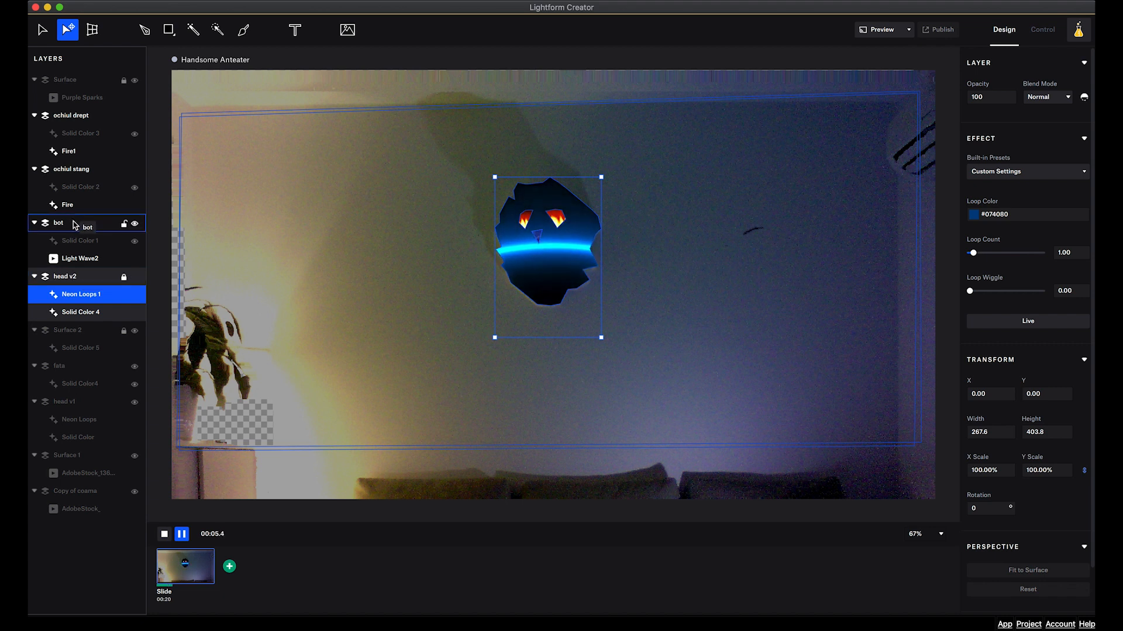
click(59, 223)
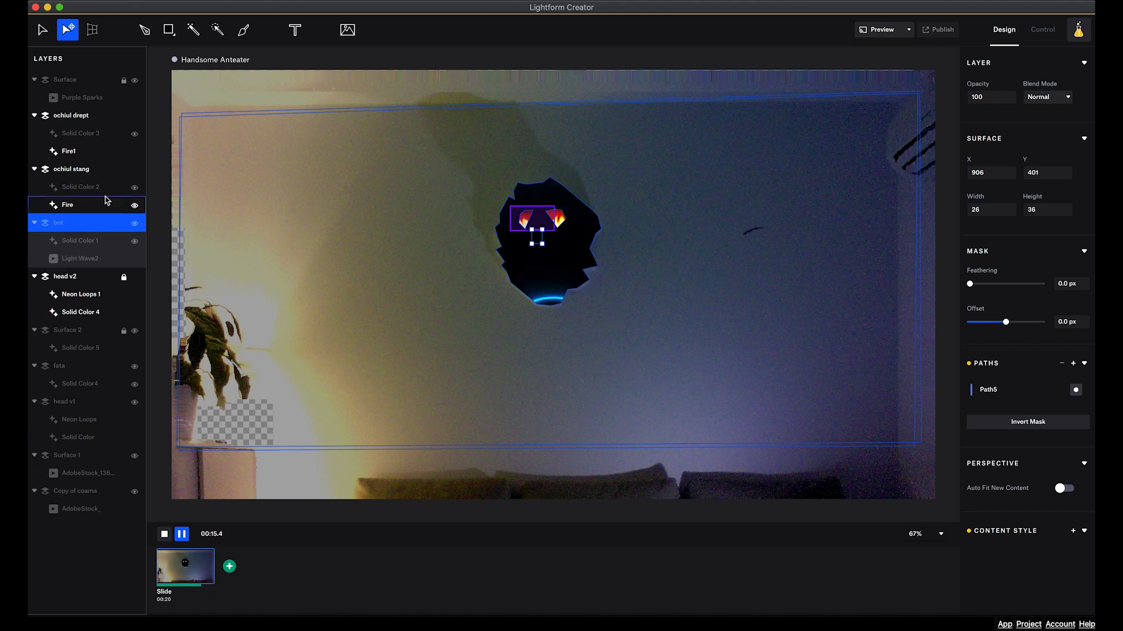
- Make the Purple Sparks surface visible again so it tints the lion's eye holes
click(72, 169)
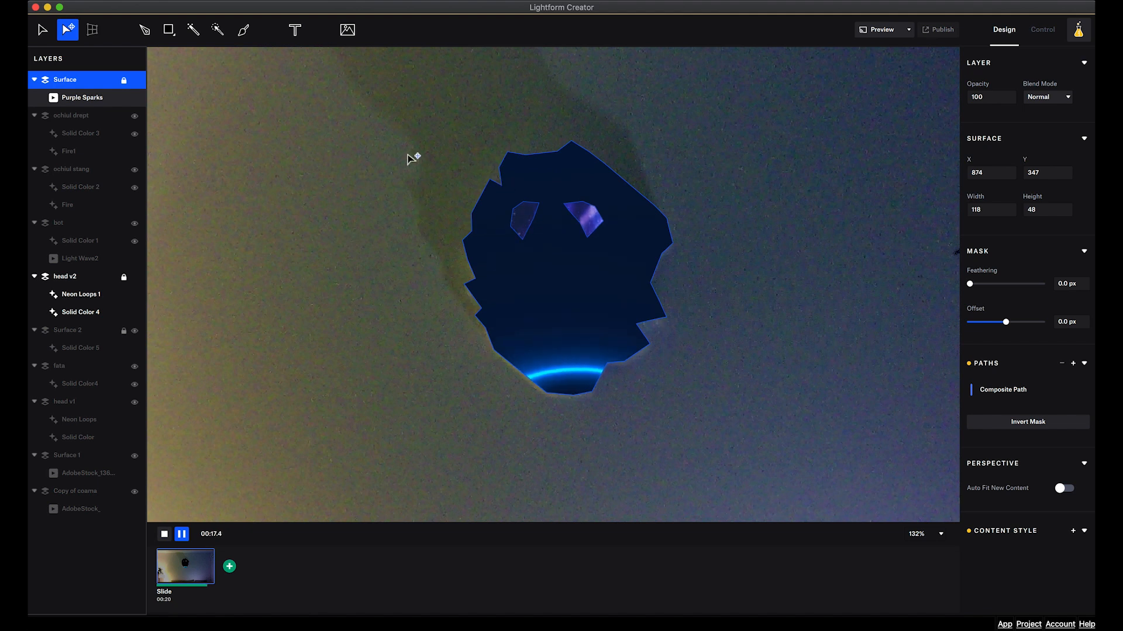
click(84, 98)
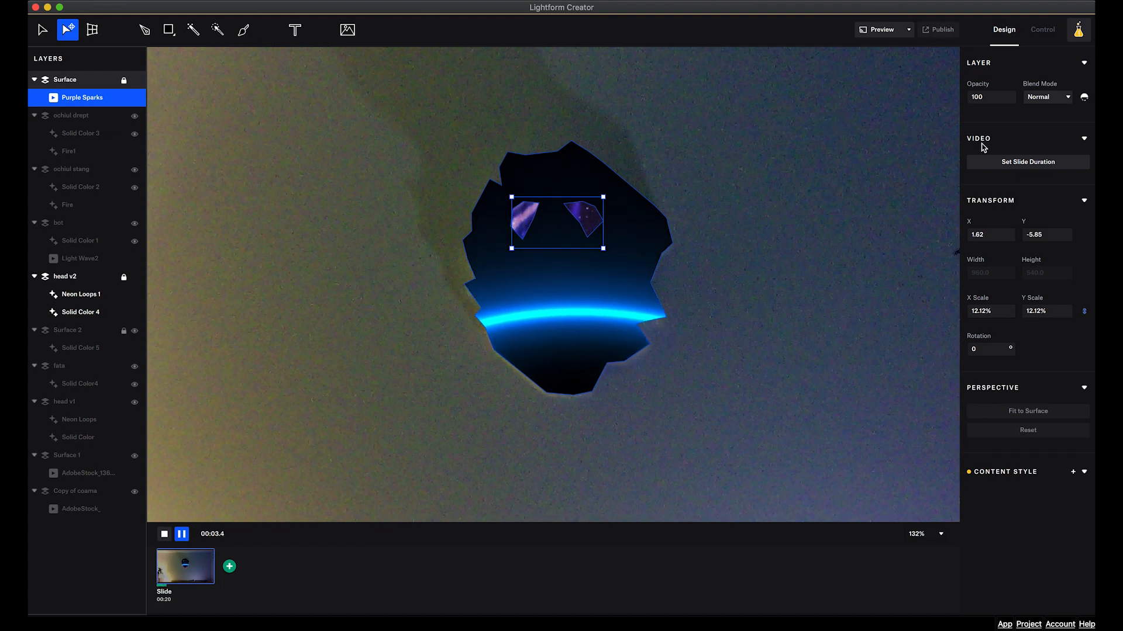
click(347, 29)
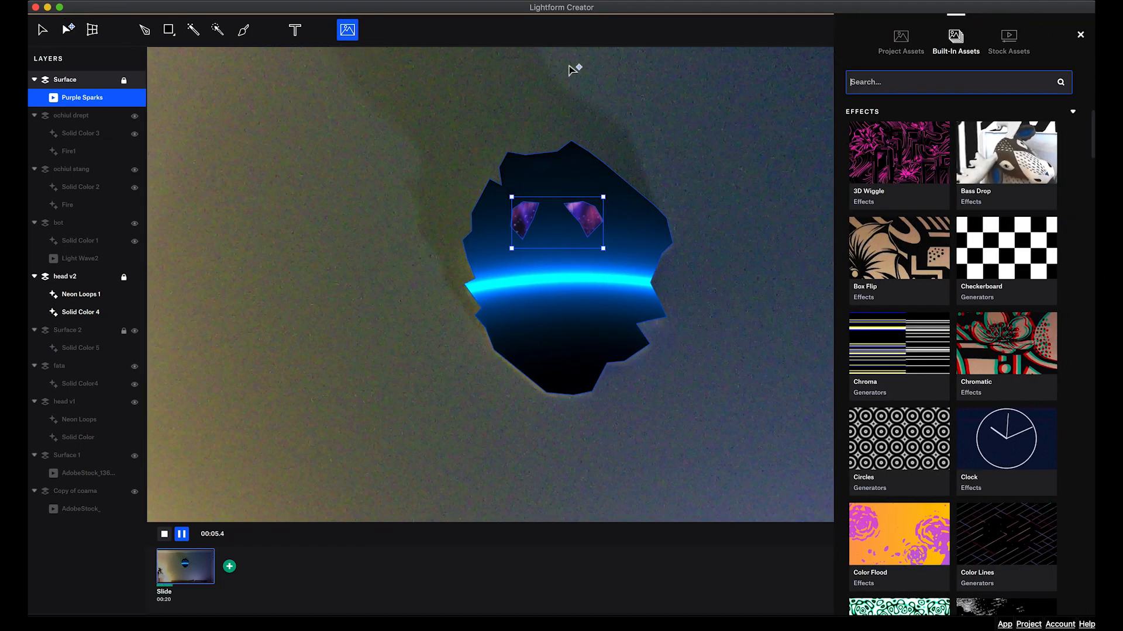
scroll(down, 3)
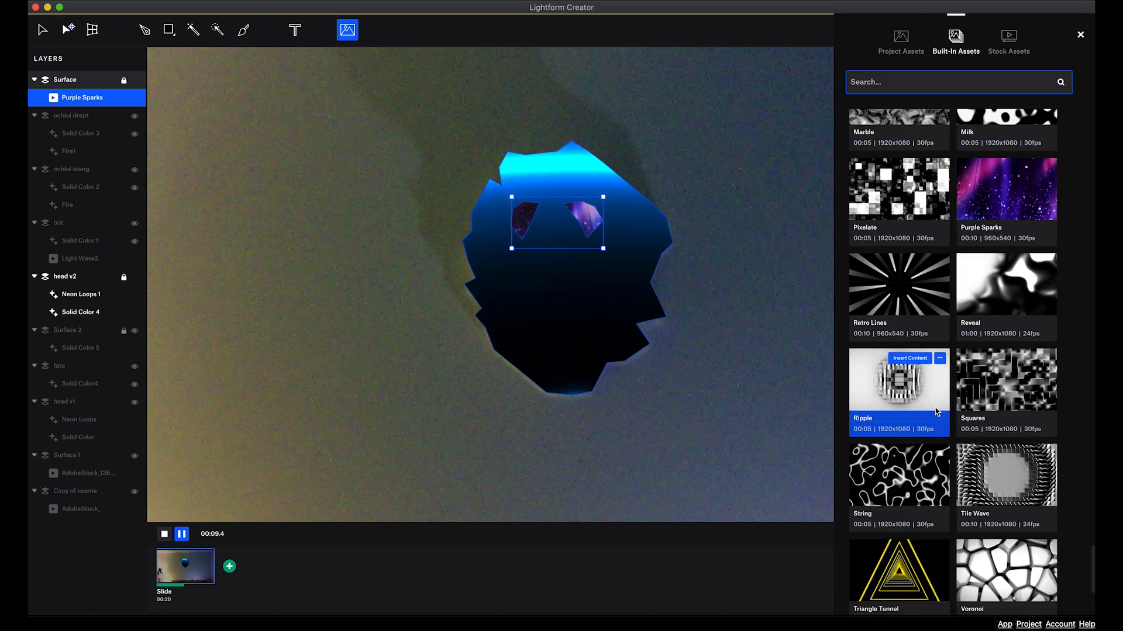
scroll(up, 3)
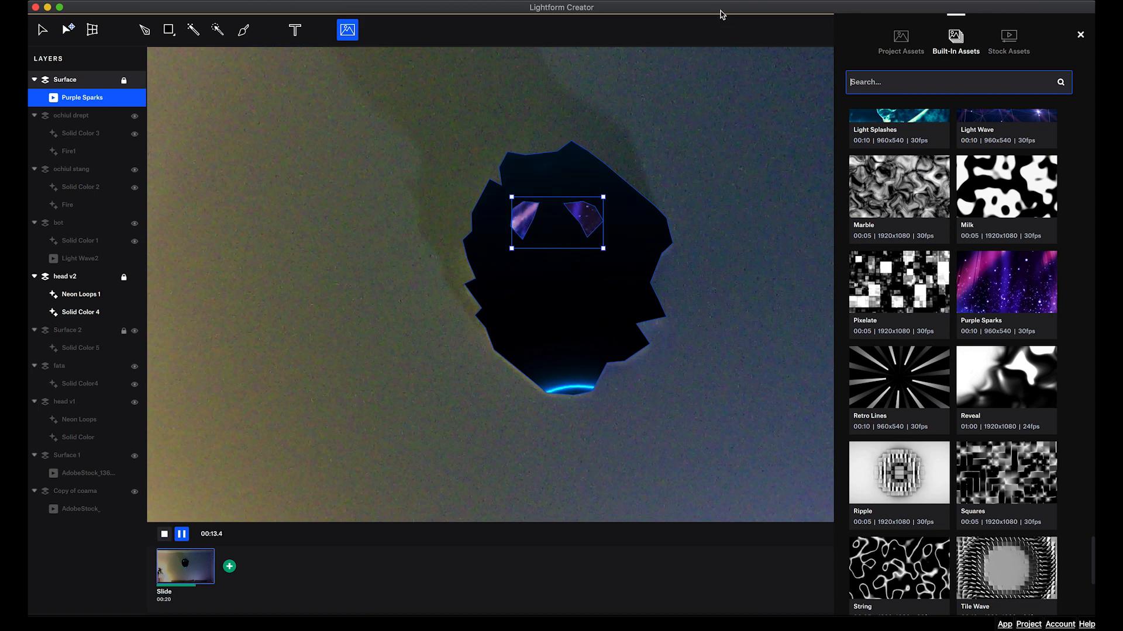
mouse_move(972, 297)
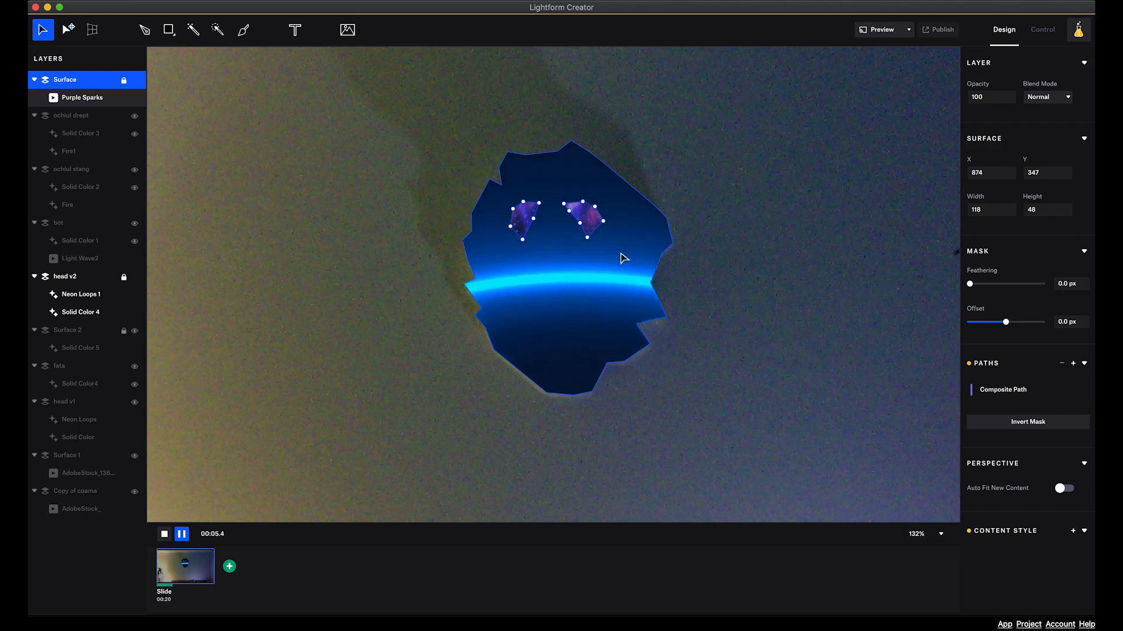
- Show Surface 1's AdobeStock blue particle ring video around the dark head
click(64, 443)
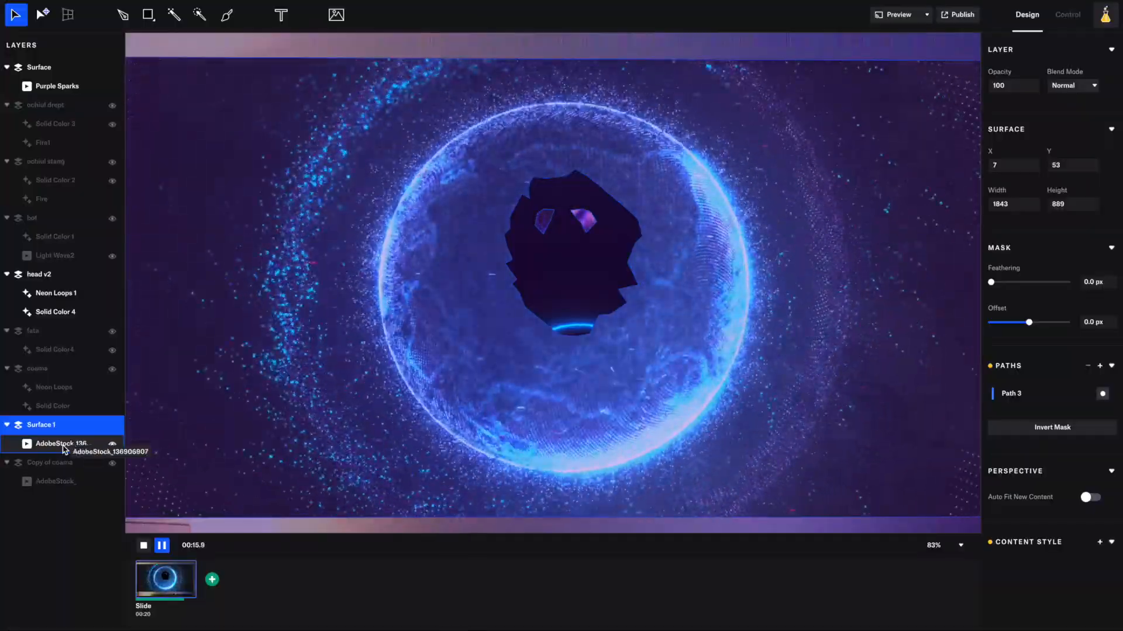
- Select Surface 1's ring video surface and feather it 52.8 px with -15.8 px offset
click(63, 444)
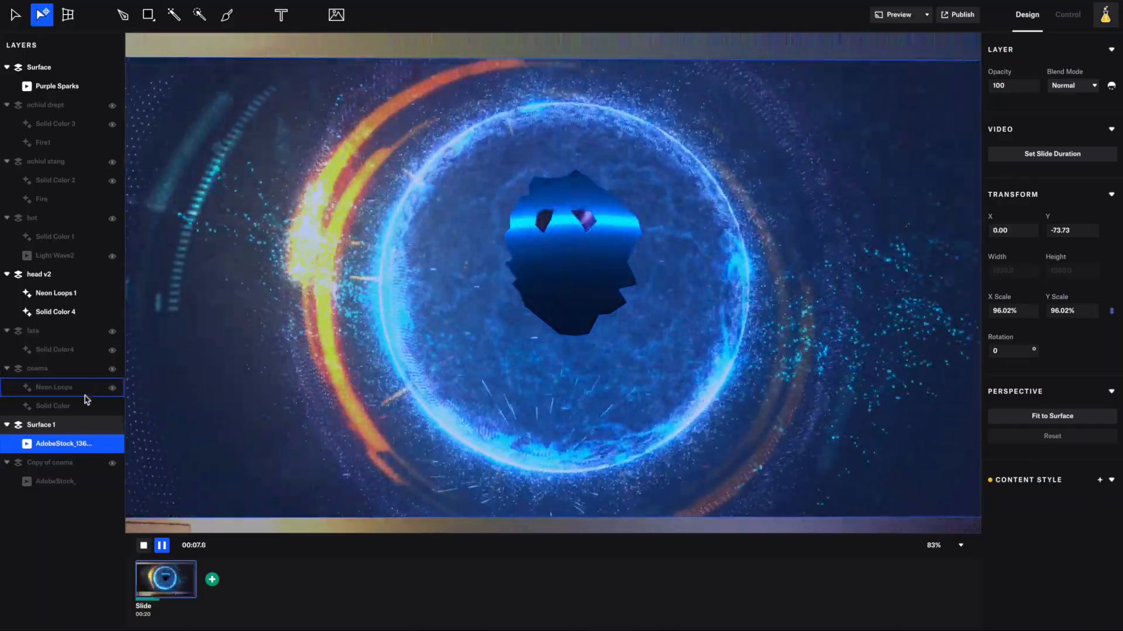
click(41, 425)
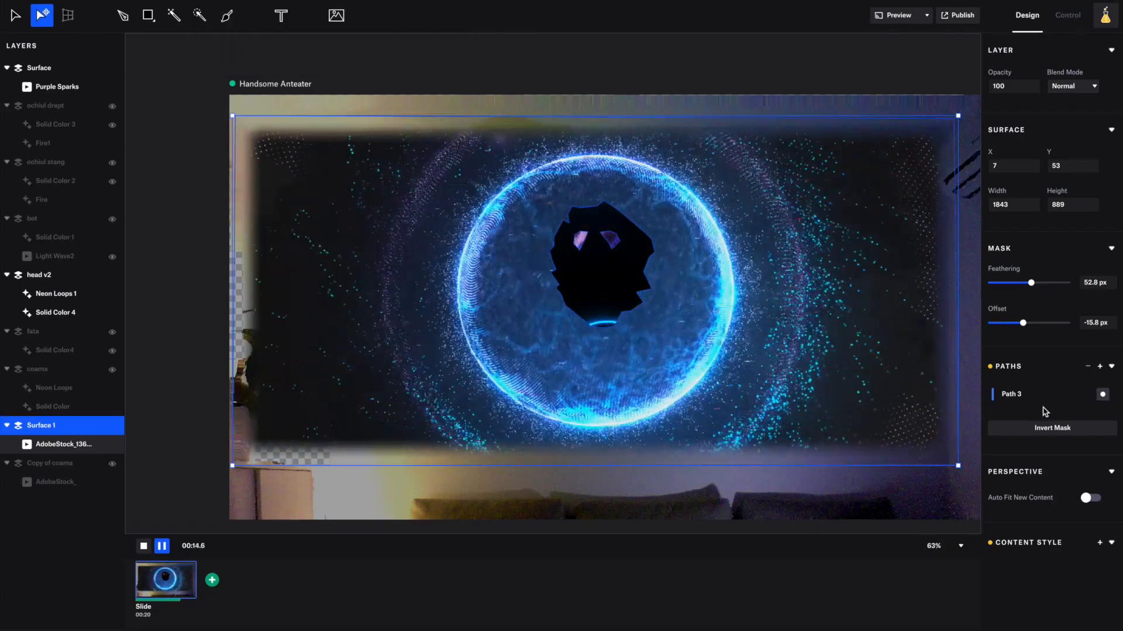
- Add an Ellipse mask path drawn around the particle ring on Surface 1
click(1099, 366)
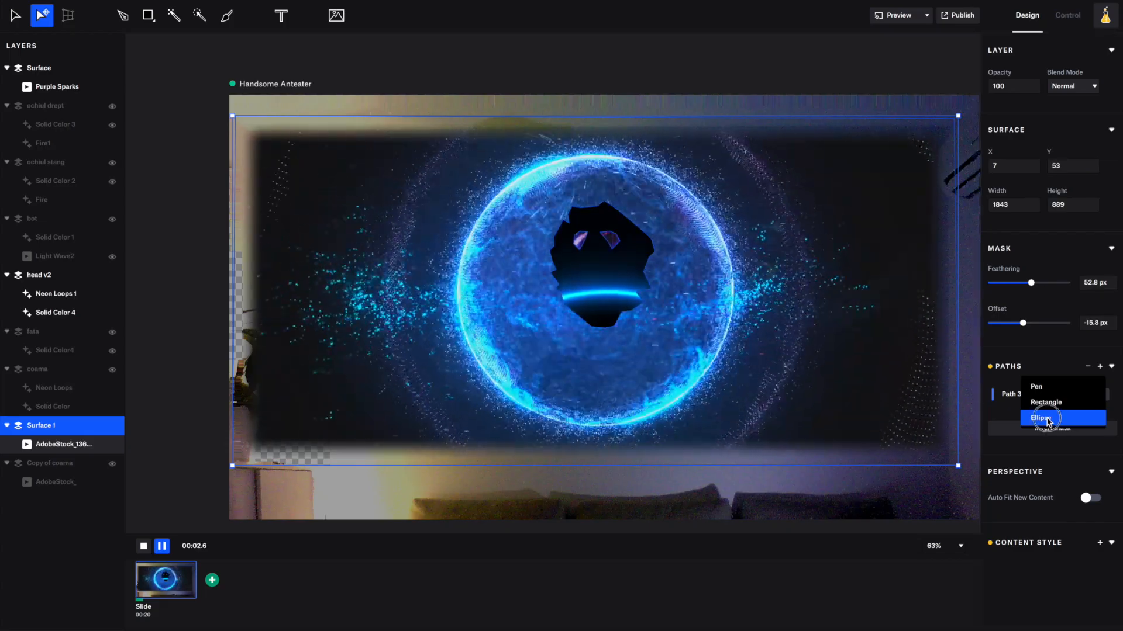
click(1040, 418)
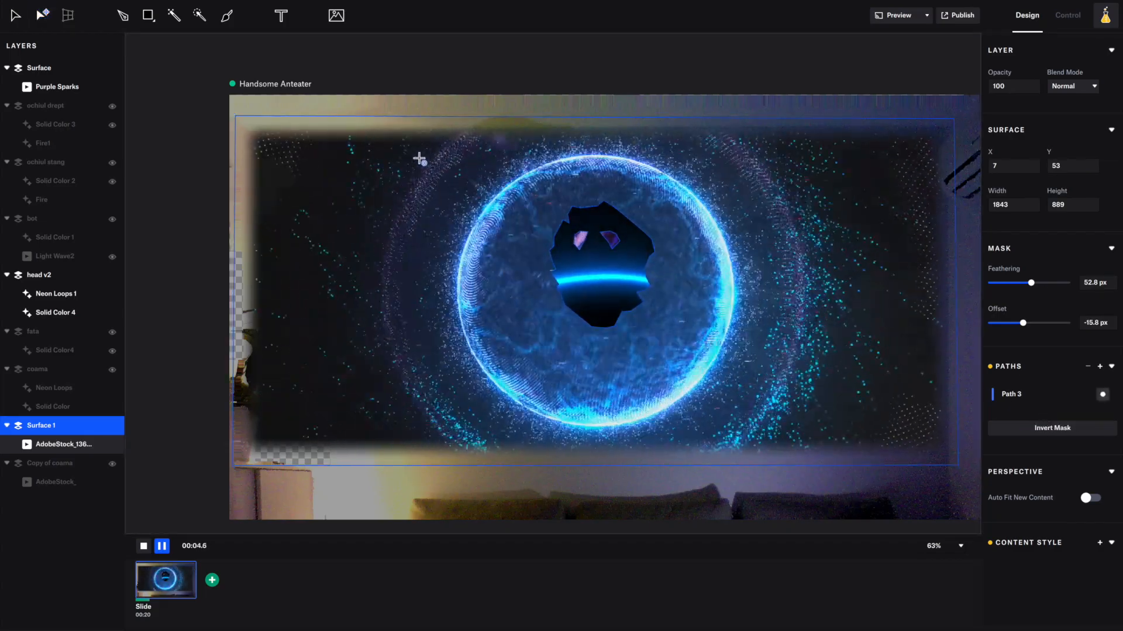
click(1100, 366)
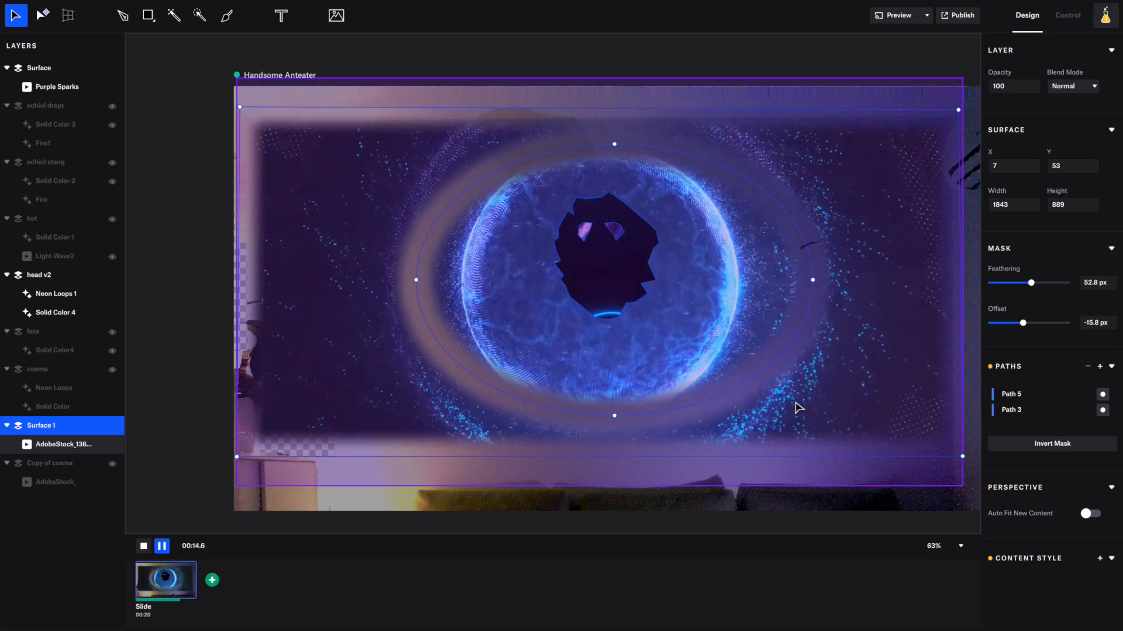
- Toggle the Path 5 and Path 3 mask modes so only the ellipse reveals the video
click(1038, 393)
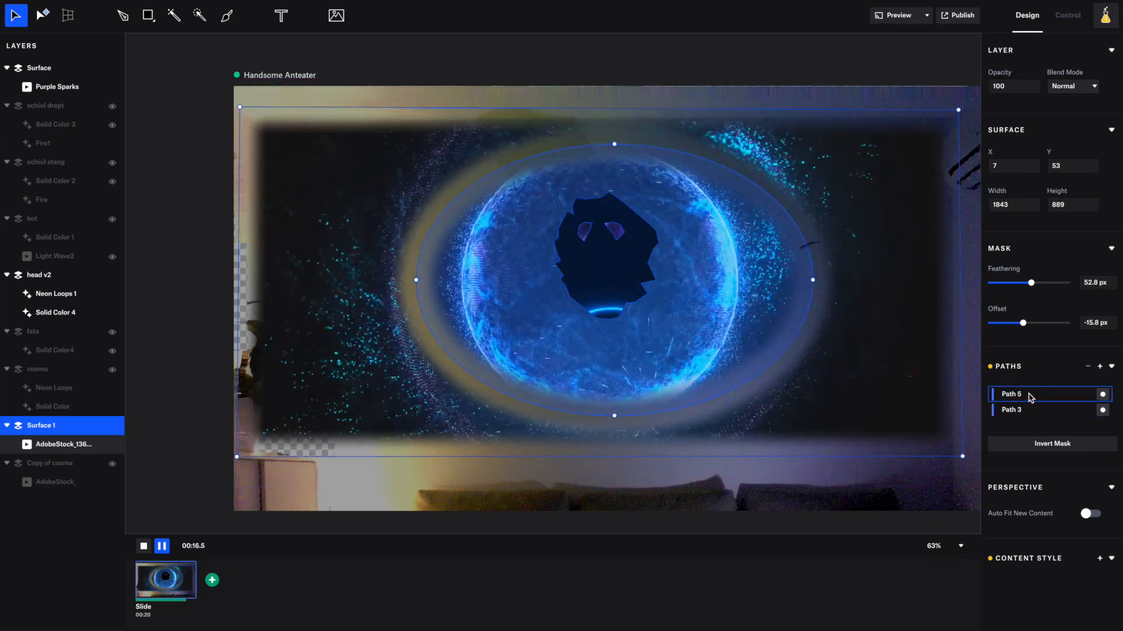
click(1102, 394)
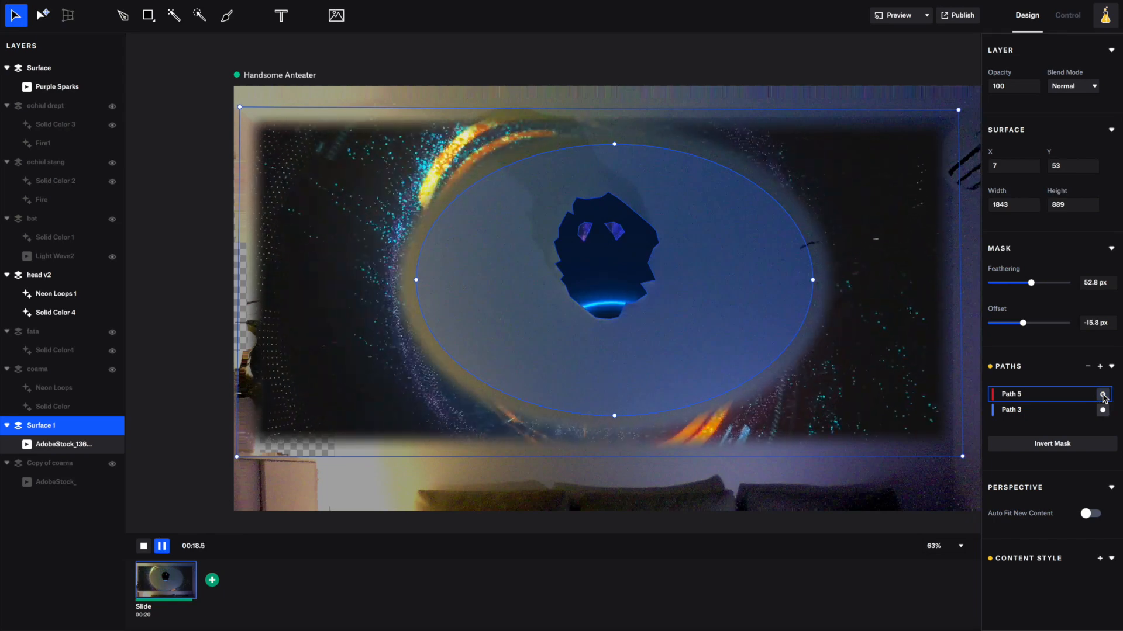
click(1103, 409)
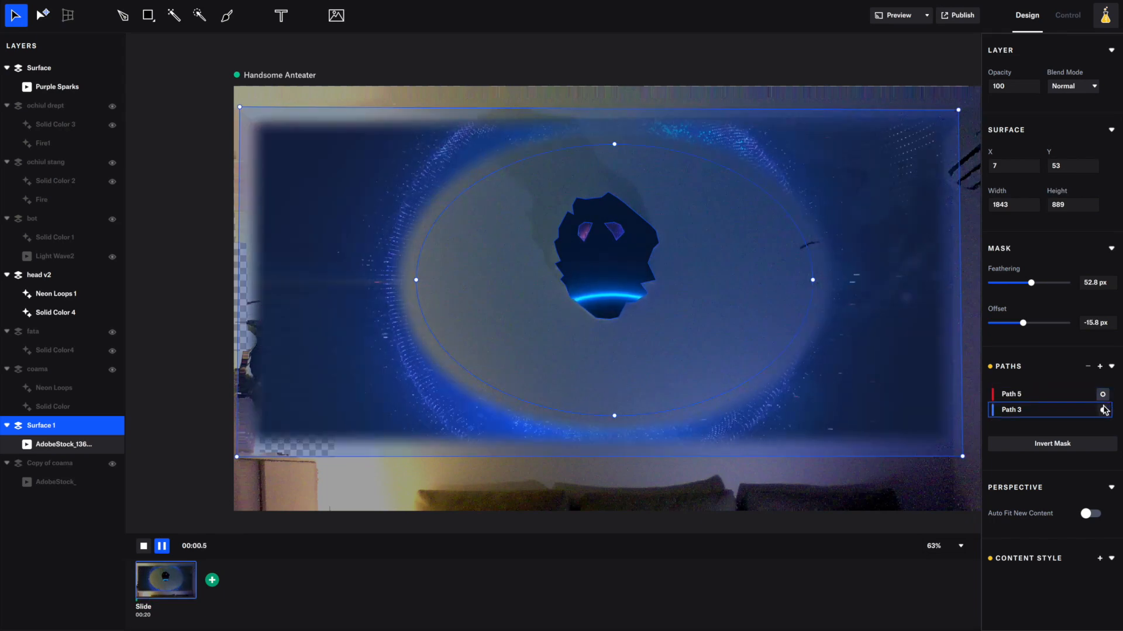
click(1103, 393)
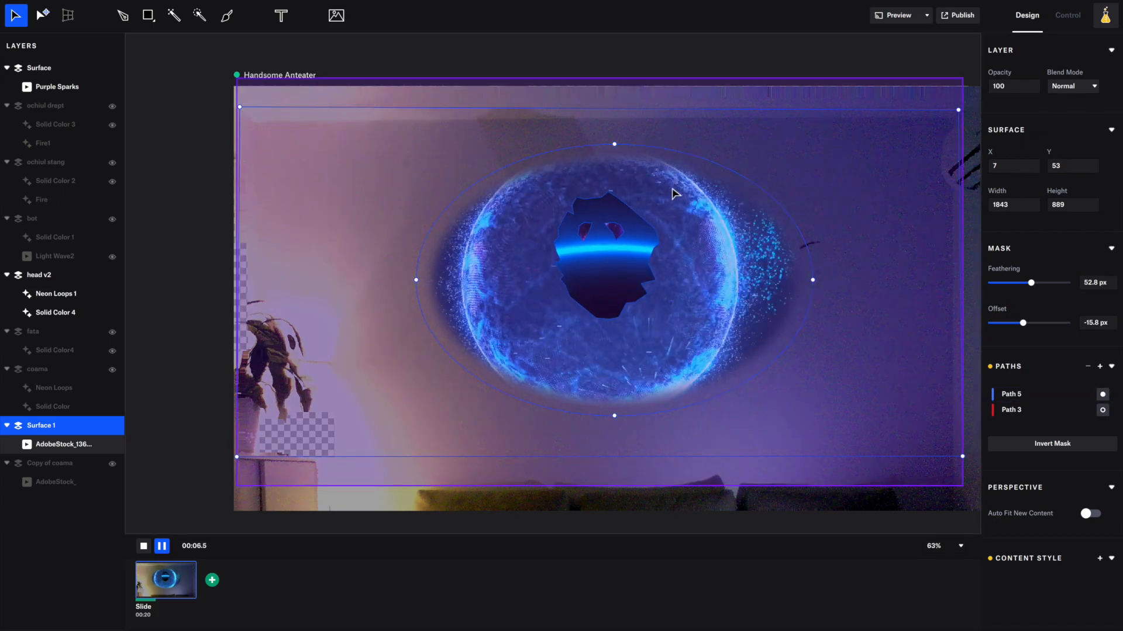
mouse_move(42, 15)
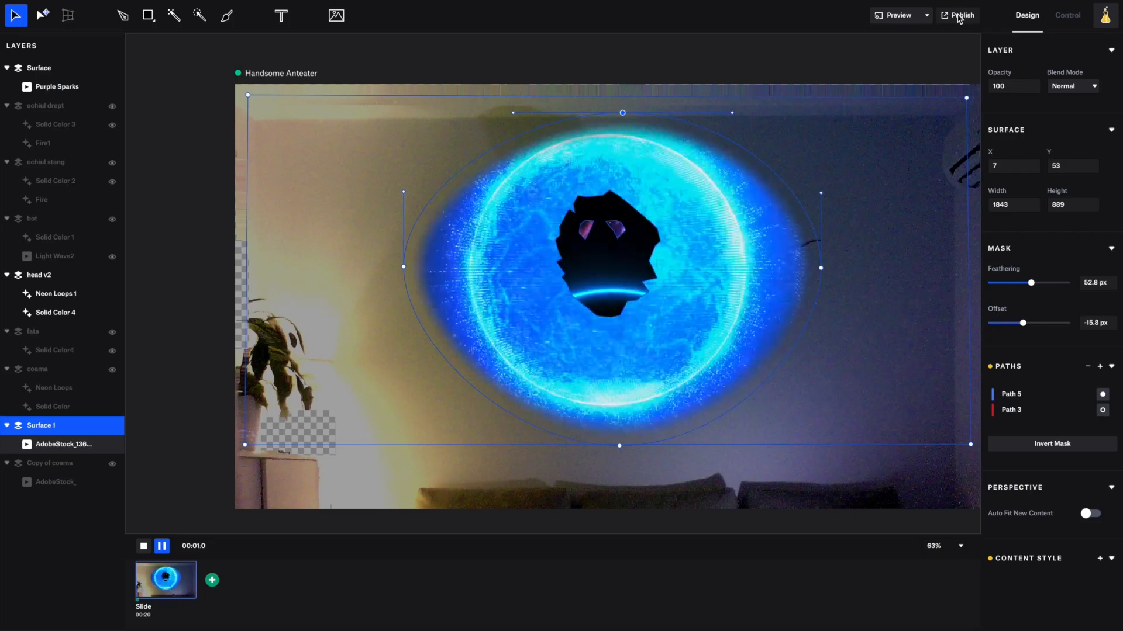
- Widen the ellipse mask with 100 px feathering, then start a new surface over the head
click(897, 15)
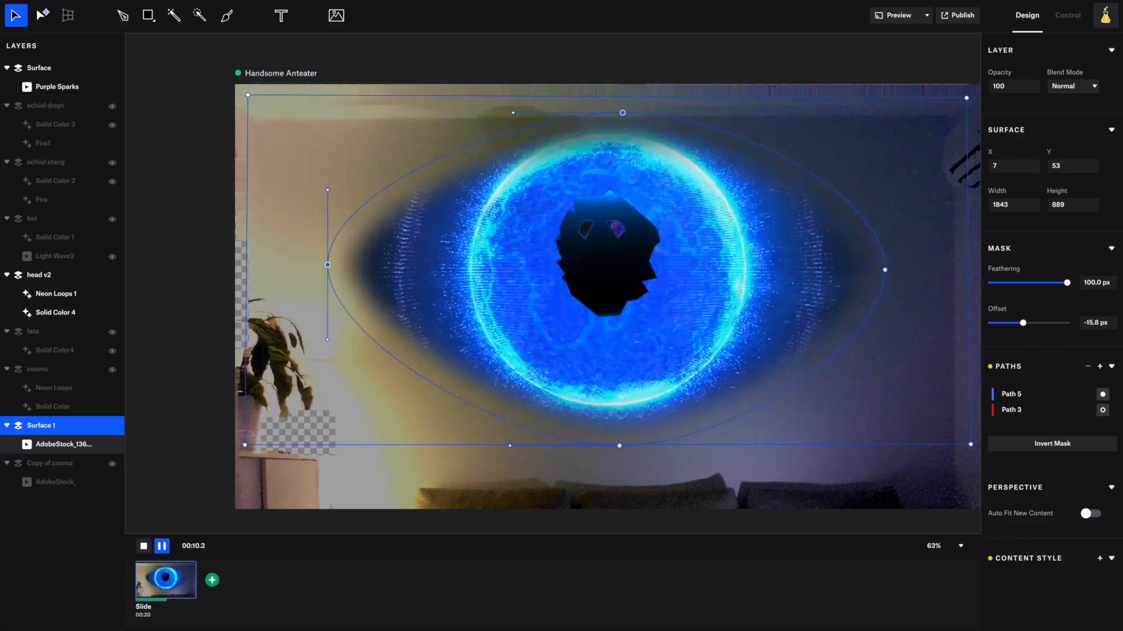
click(148, 15)
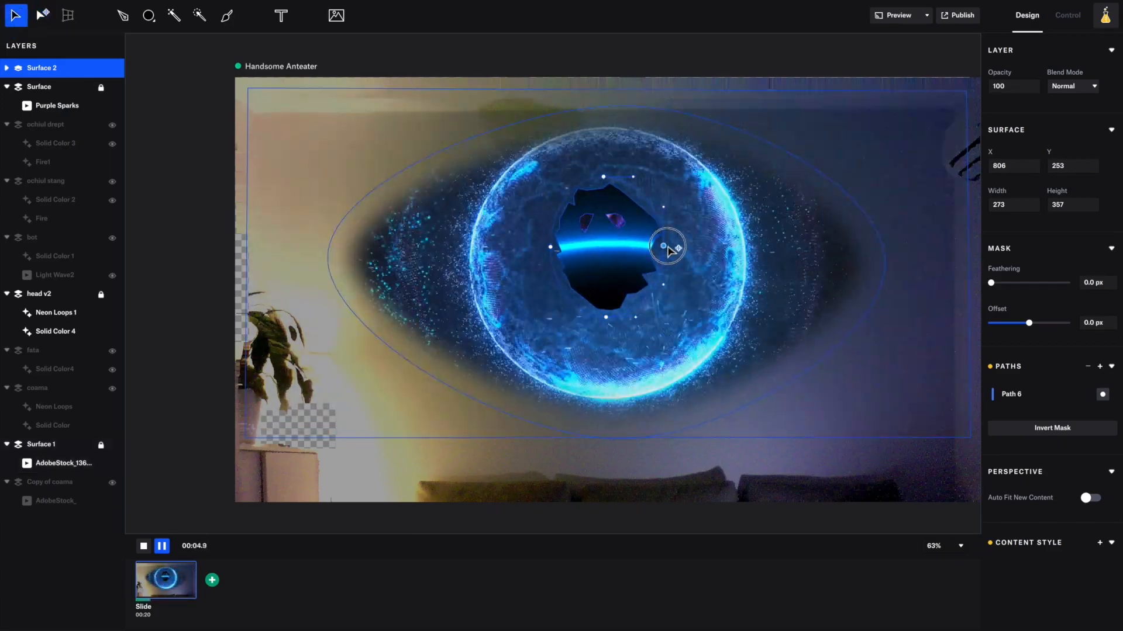
- Close the Surface 2 head outline, fill it solid black, and feather its edges 26.4 px
click(335, 15)
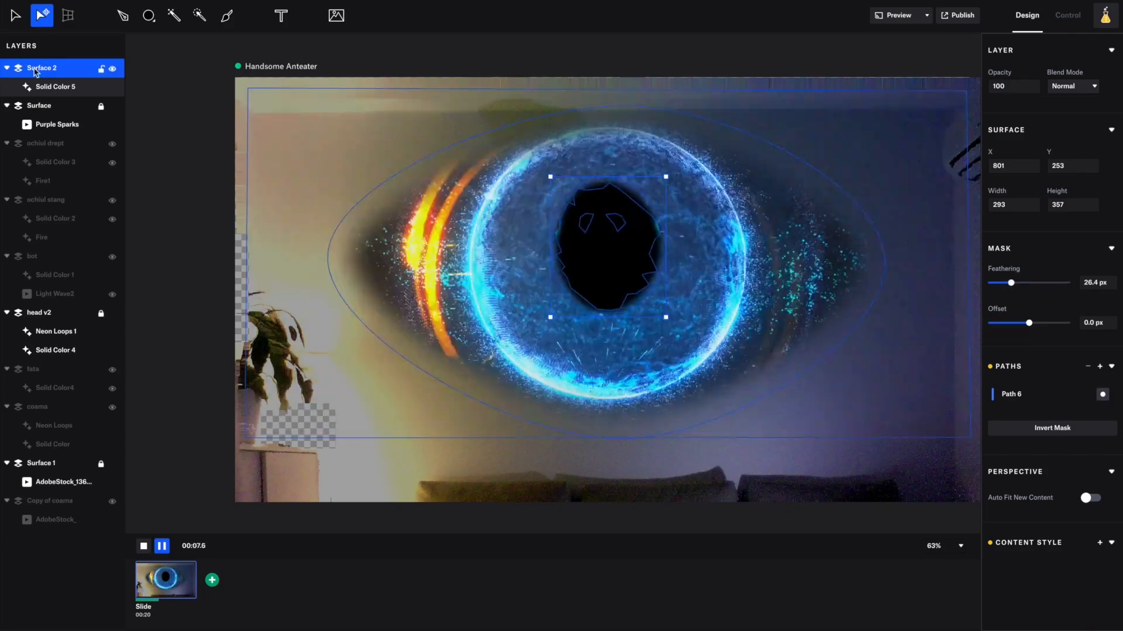
click(41, 463)
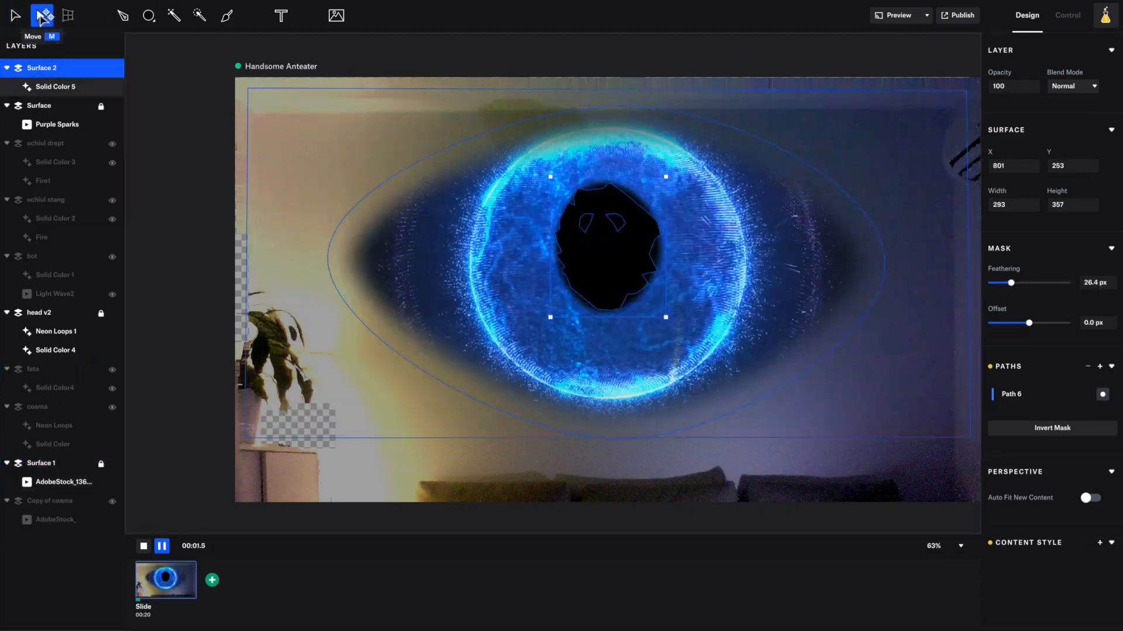
click(41, 463)
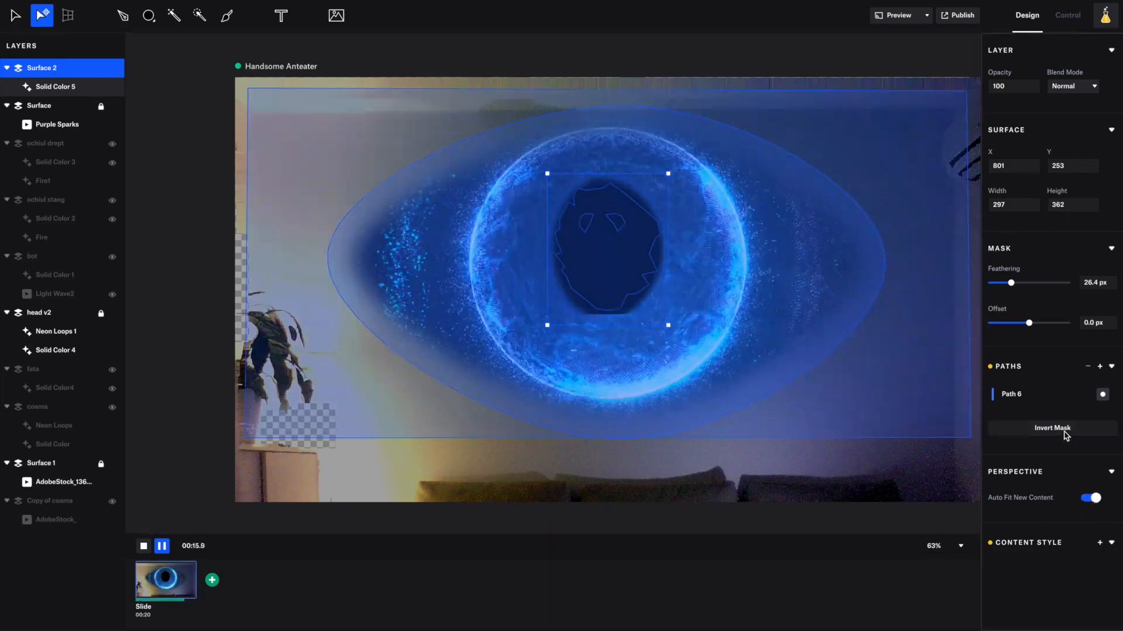
- Reset Solid Color 5's perspective, raise feathering to 48.7 px, and move Surface 2 below head v2
click(54, 86)
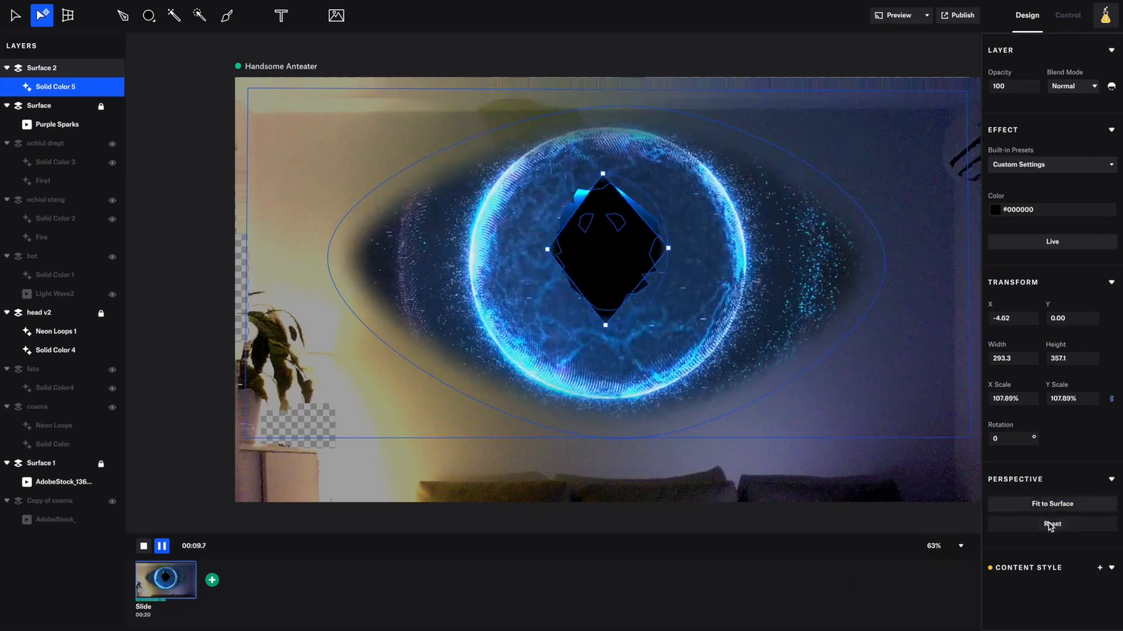
click(41, 67)
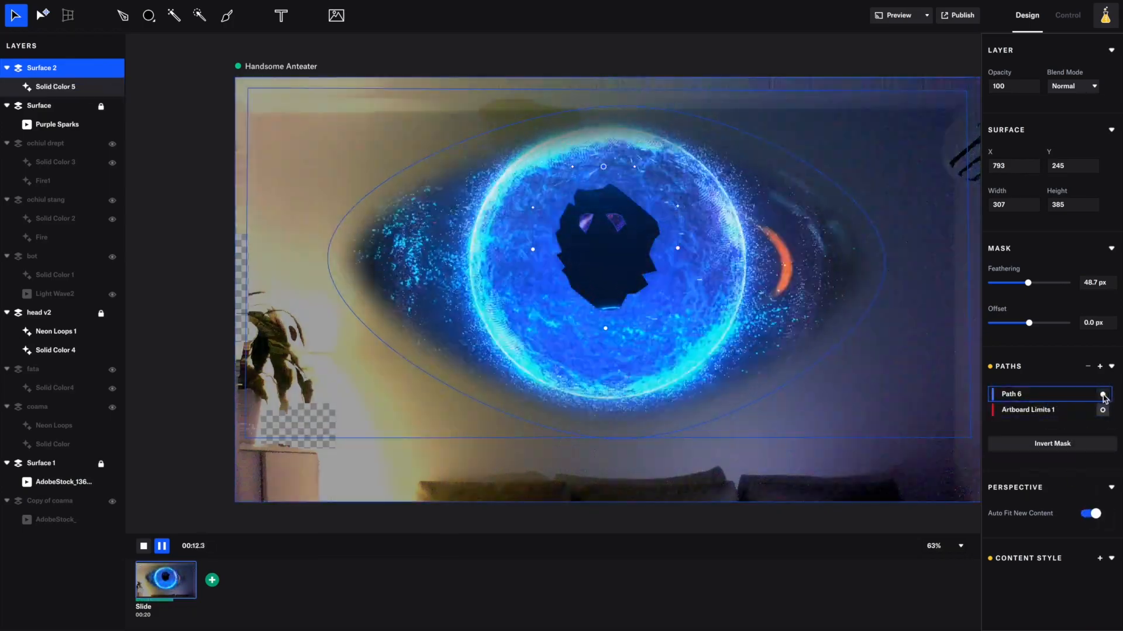
click(335, 15)
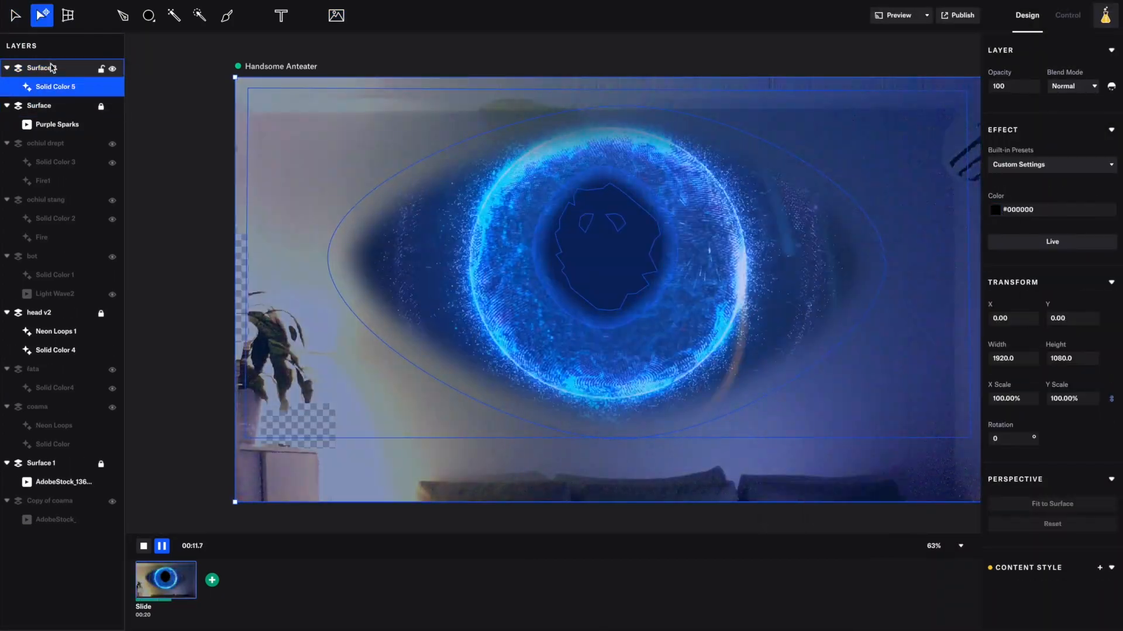
click(41, 331)
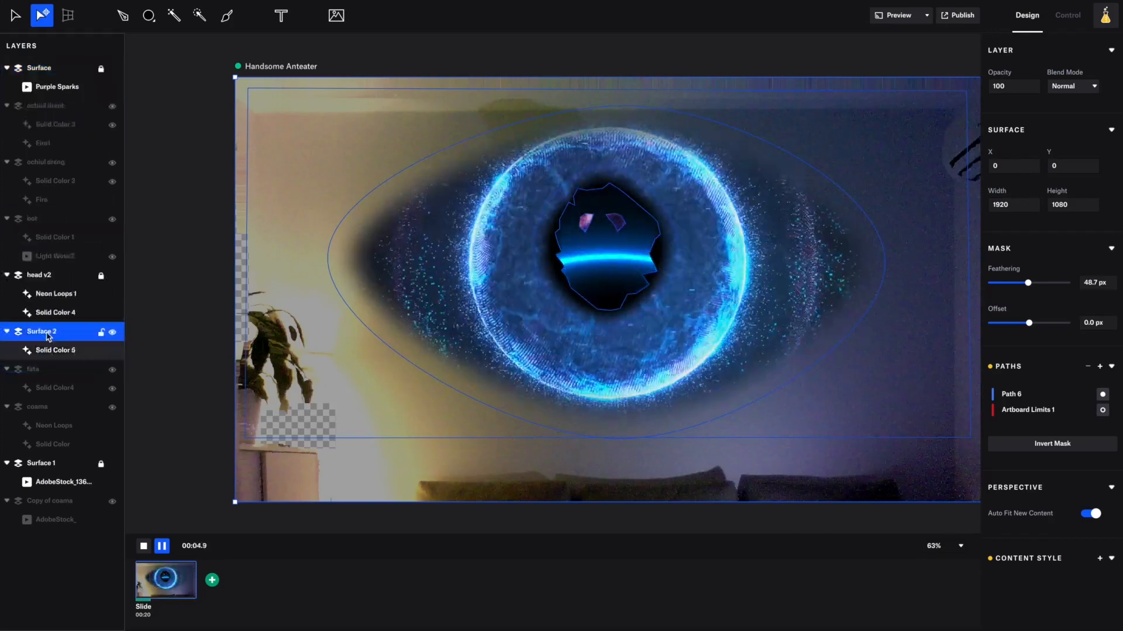